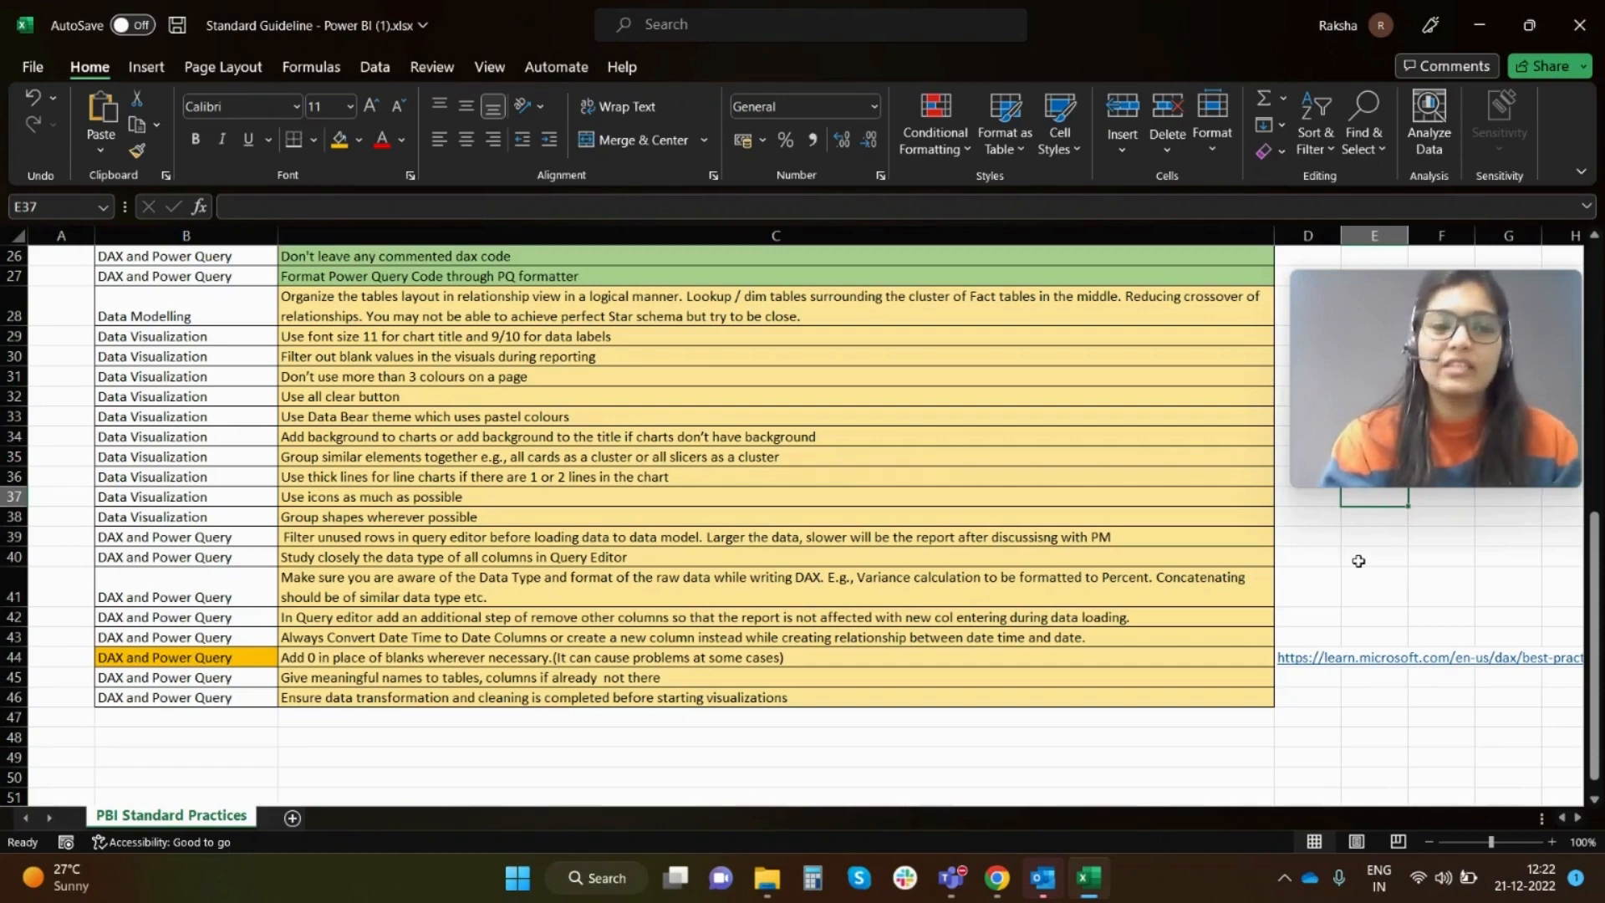
{"action": "left_click", "coordinate": [573, 317]}
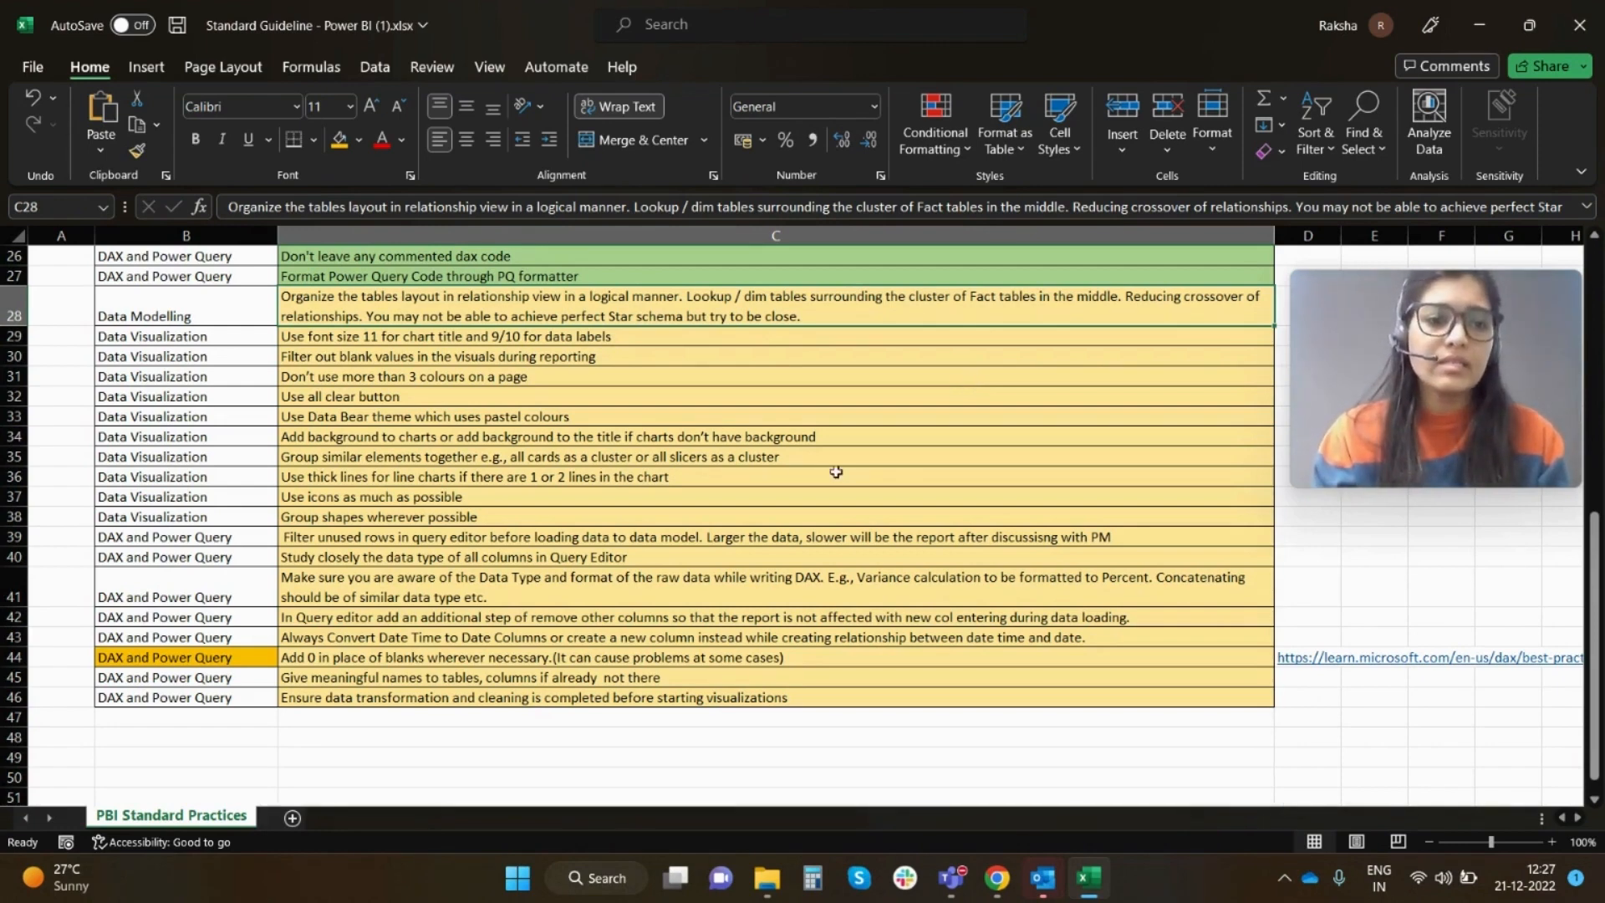
{"action": "mouse_move", "coordinate": [888, 475]}
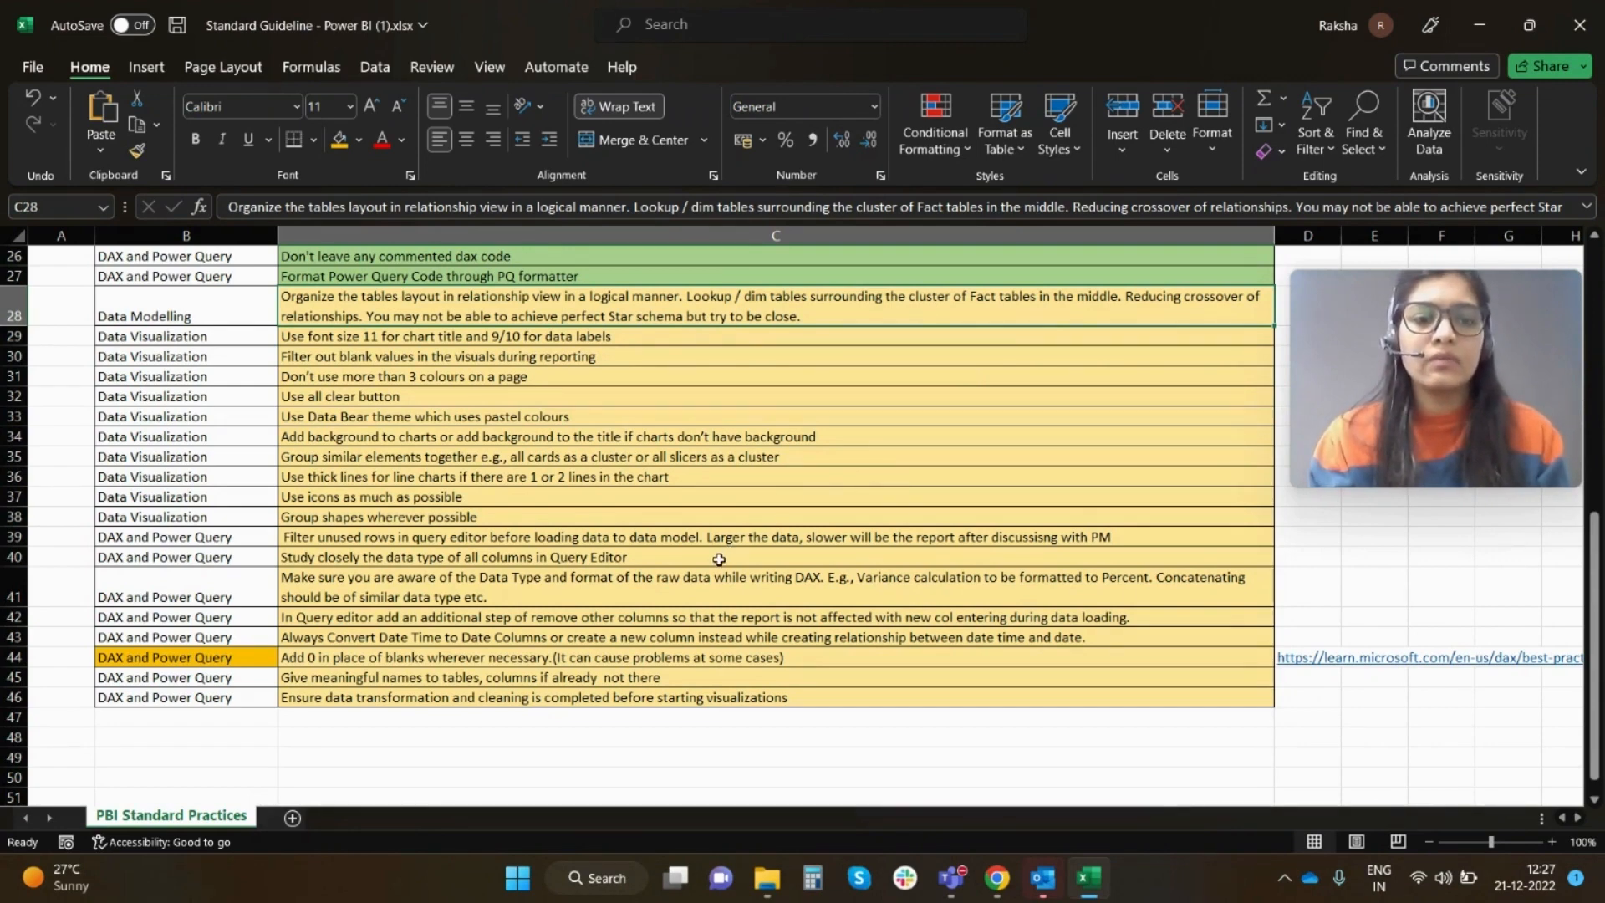
{"action": "left_click", "coordinate": [718, 556]}
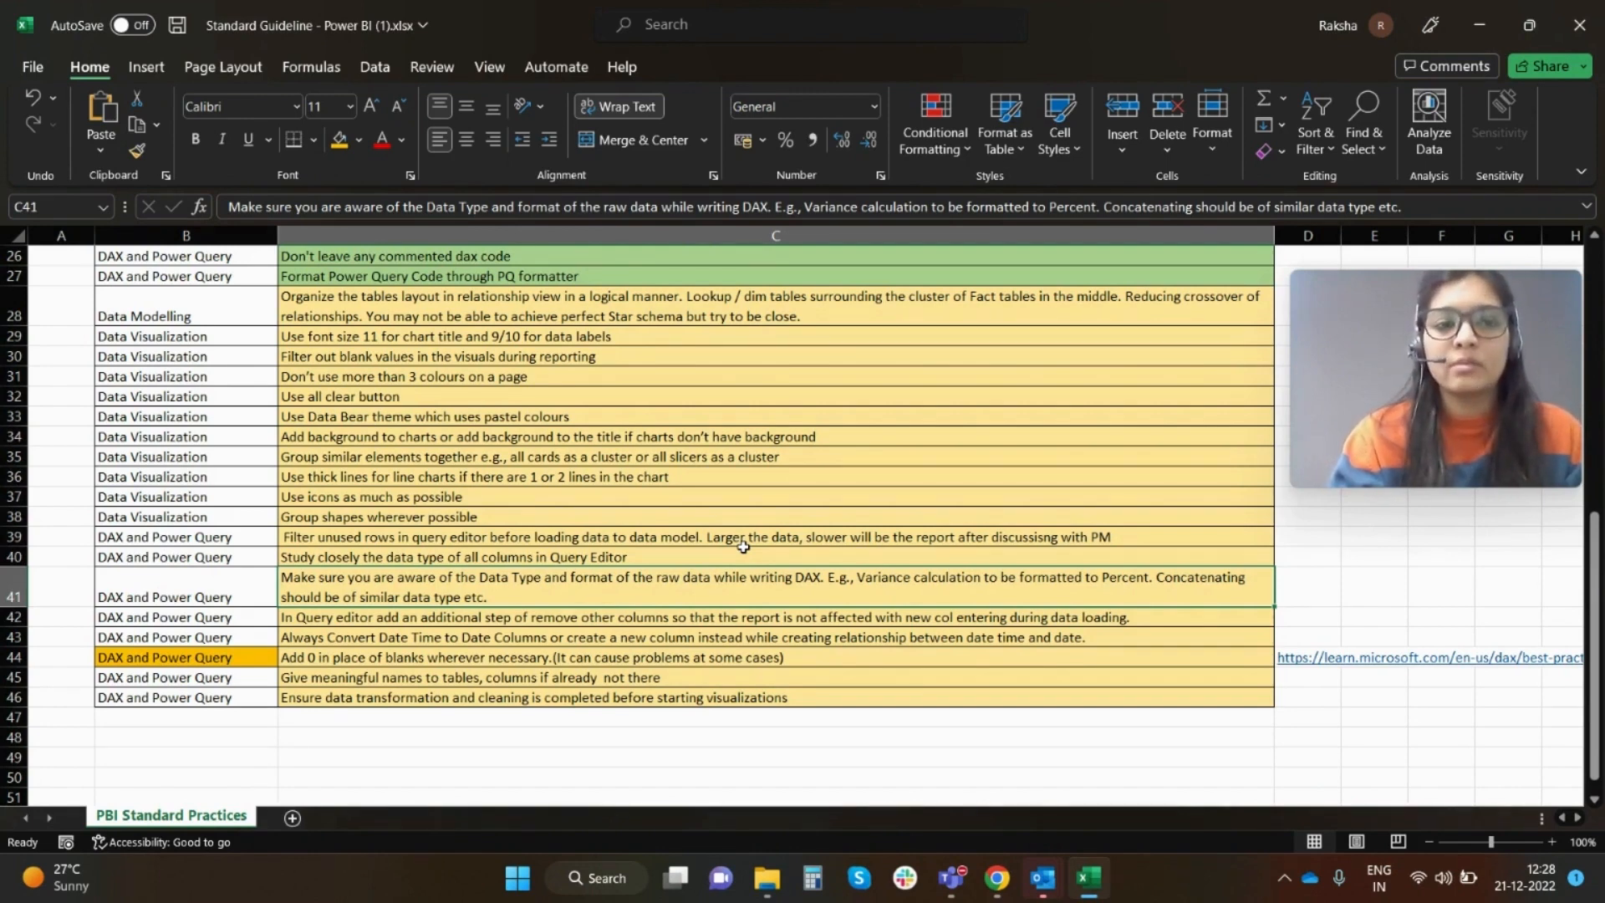
{"action": "mouse_move", "coordinate": [759, 550]}
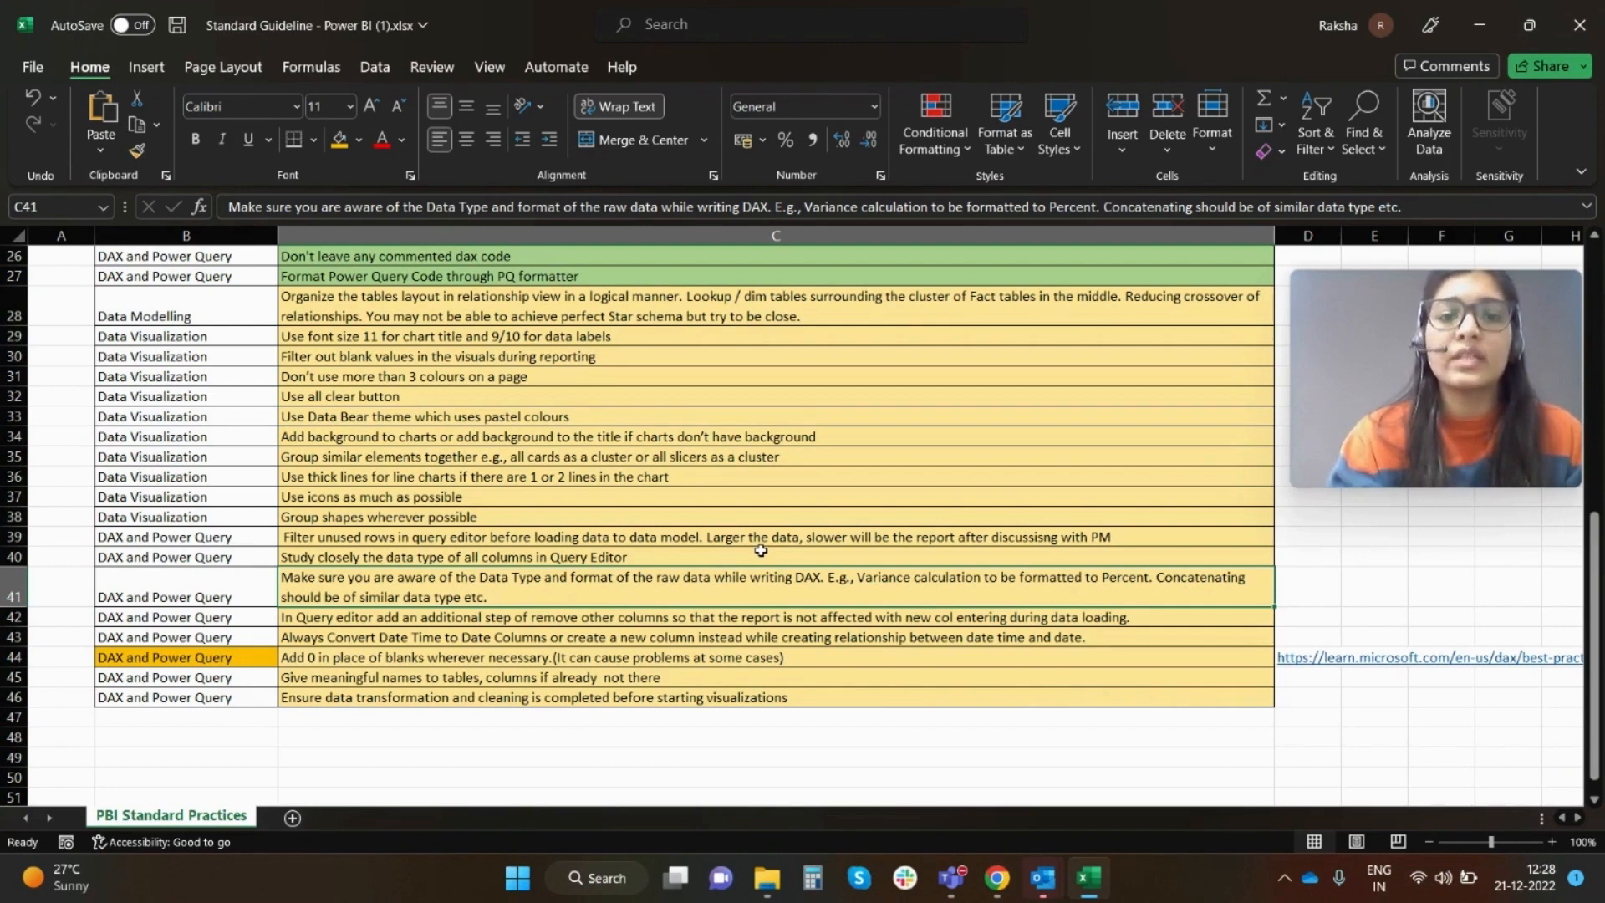
{"action": "left_click", "coordinate": [759, 618]}
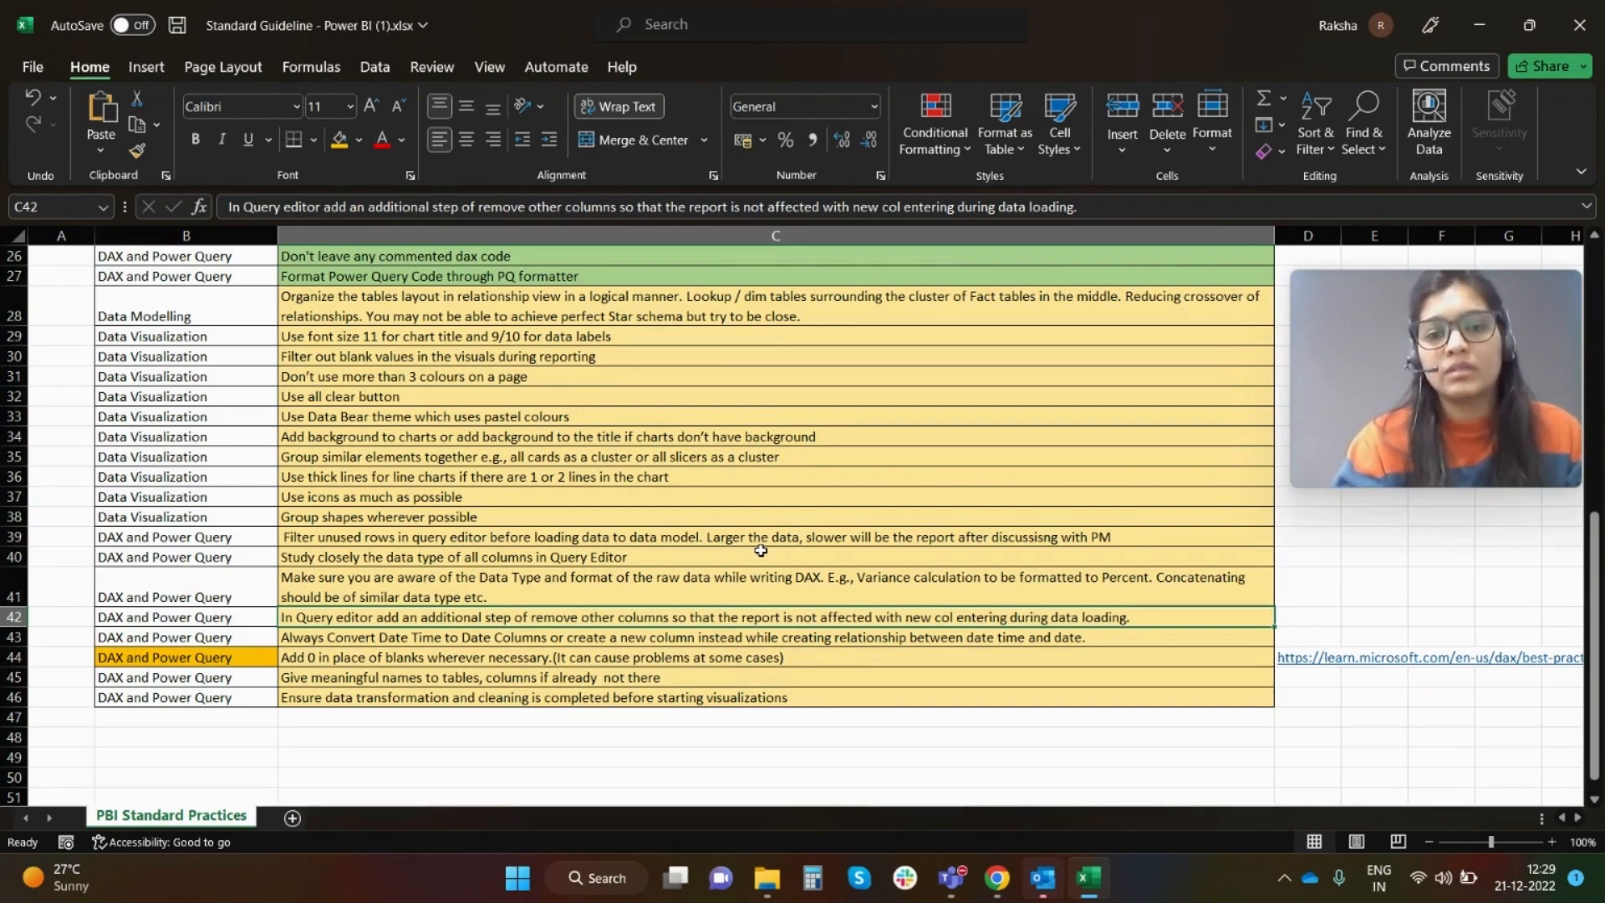
{"action": "mouse_move", "coordinate": [764, 556]}
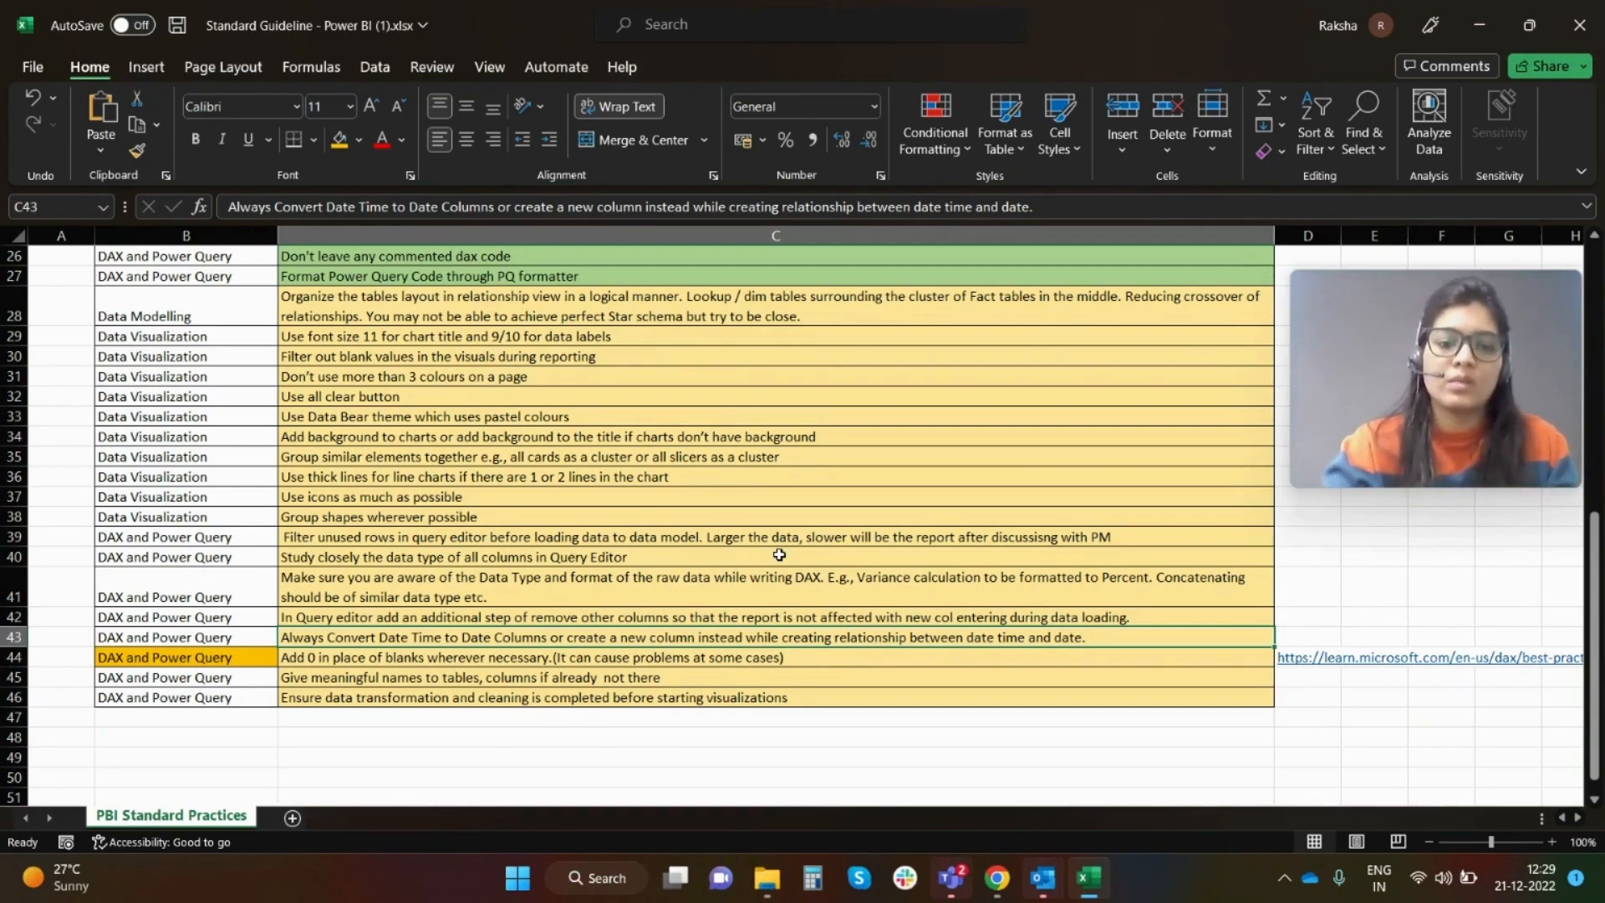
{"action": "left_click", "coordinate": [779, 658]}
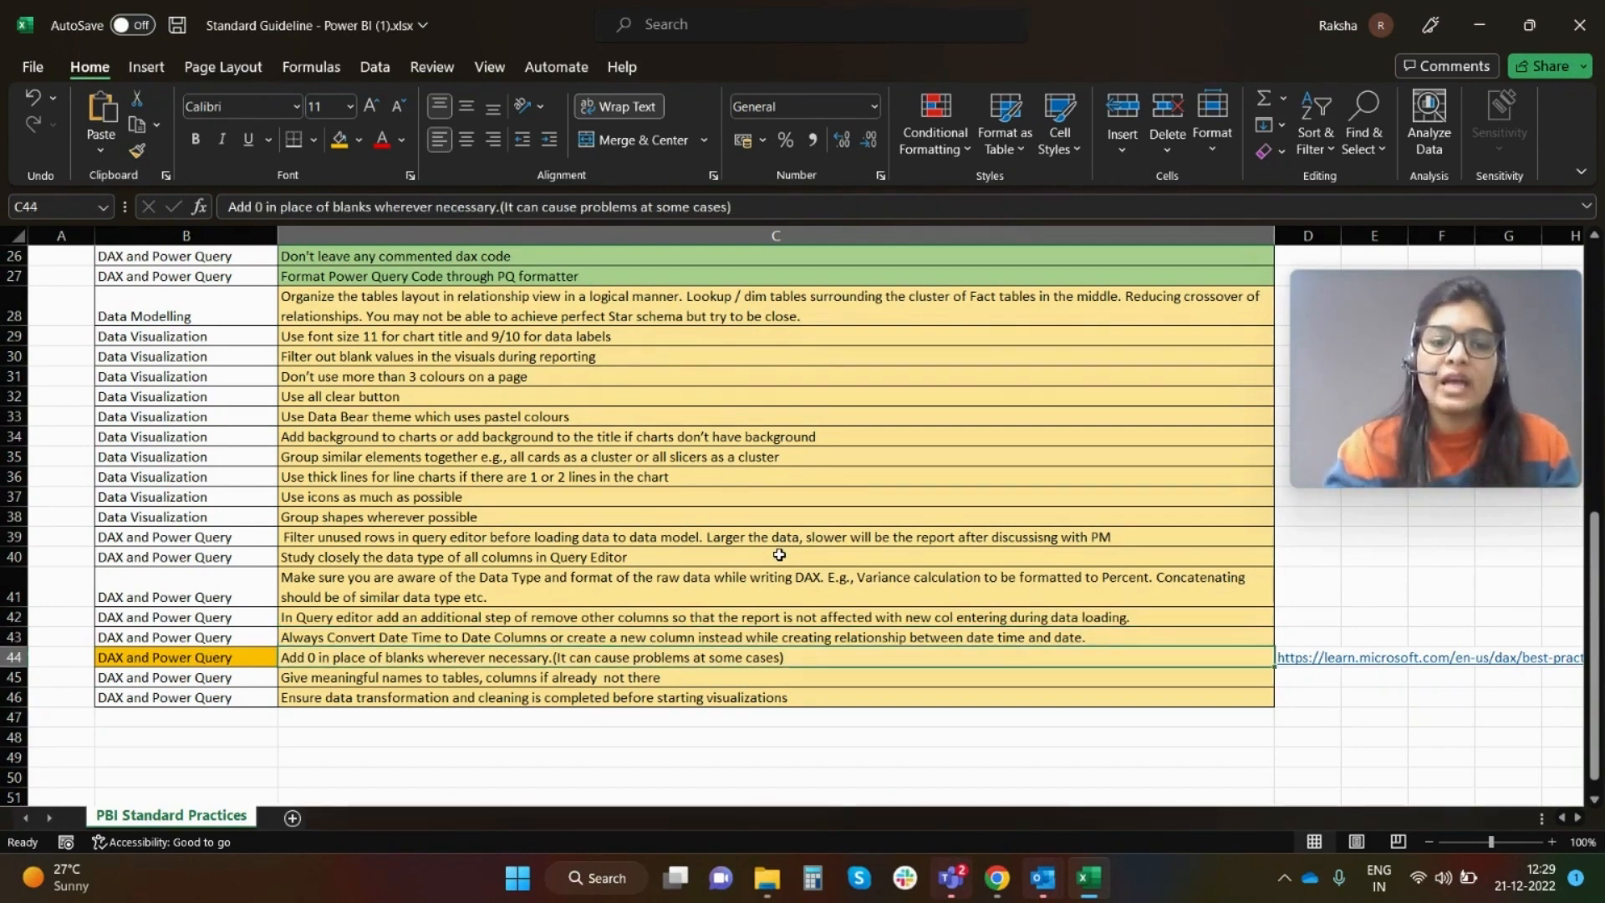